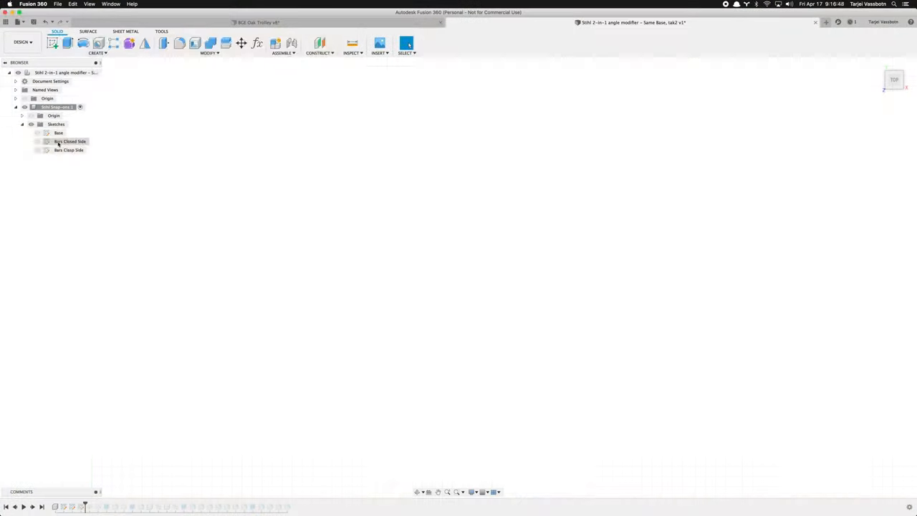
Show the 'Base Clasp tabs' sketch from the Browser so it appears in the canvas.
left_click(37, 151)
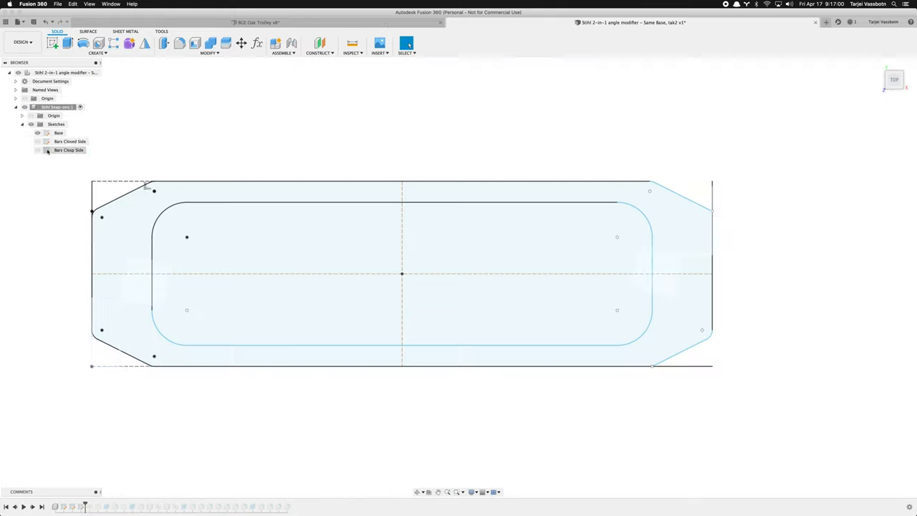
left_click(68, 43)
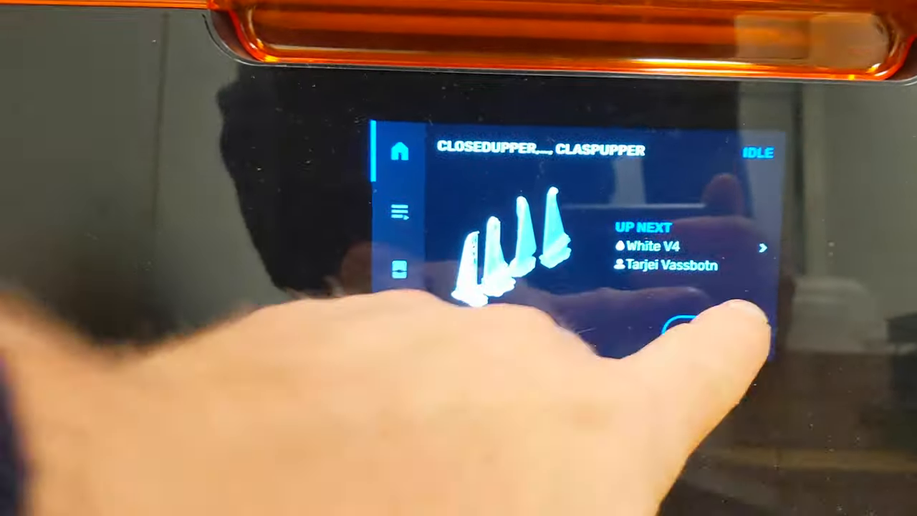
Start the queued closed and clasp upper parts job on the Formlabs printer.
left_click(681, 327)
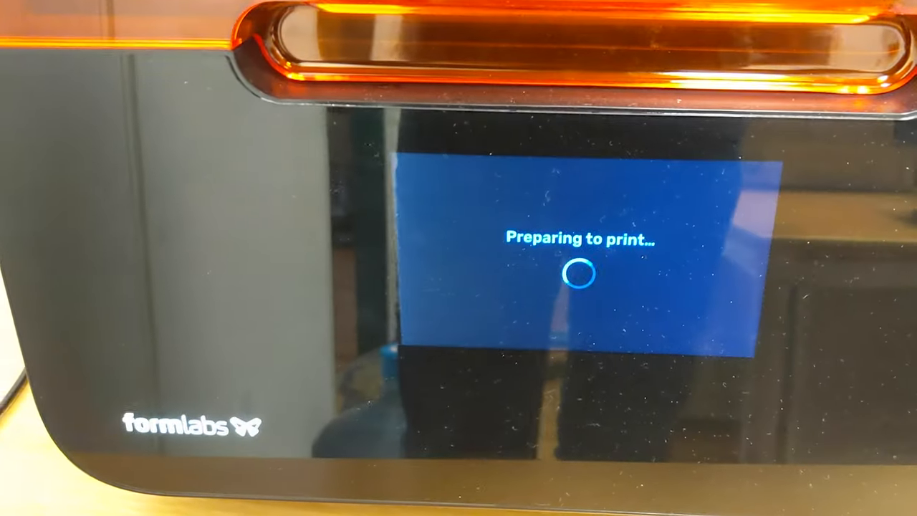